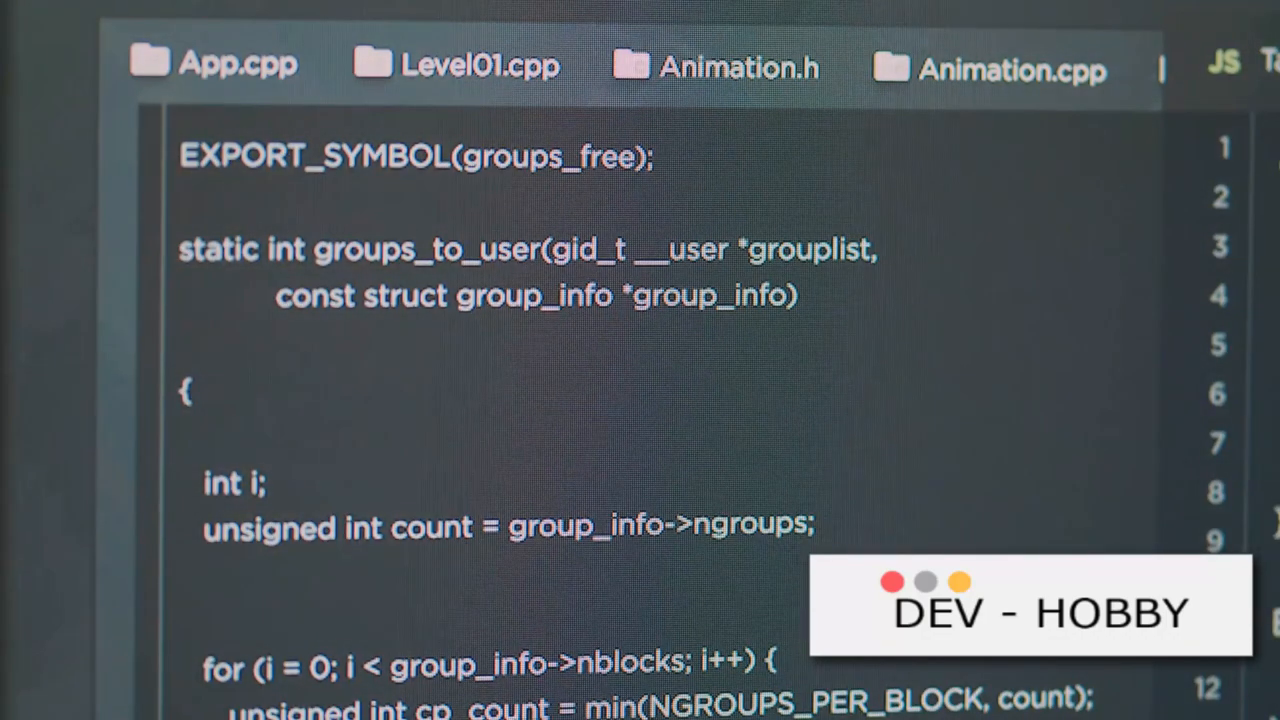
scroll(down, 3)
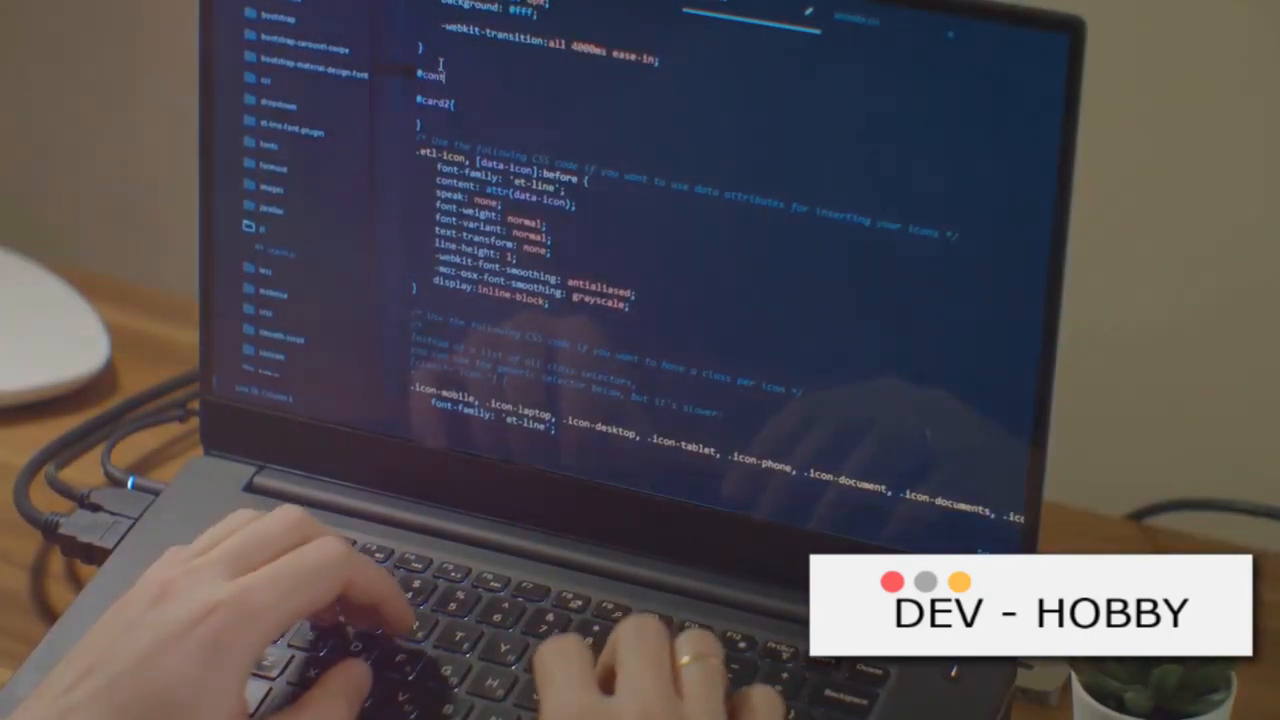
text(ainer)
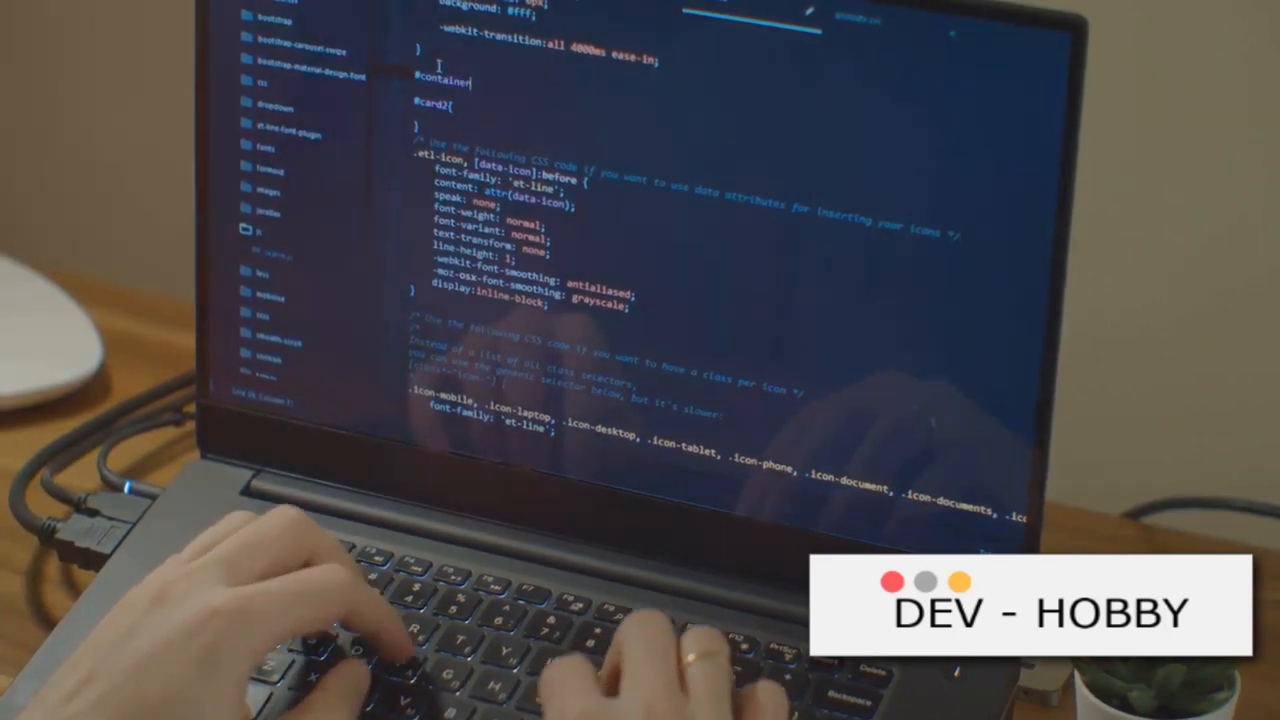